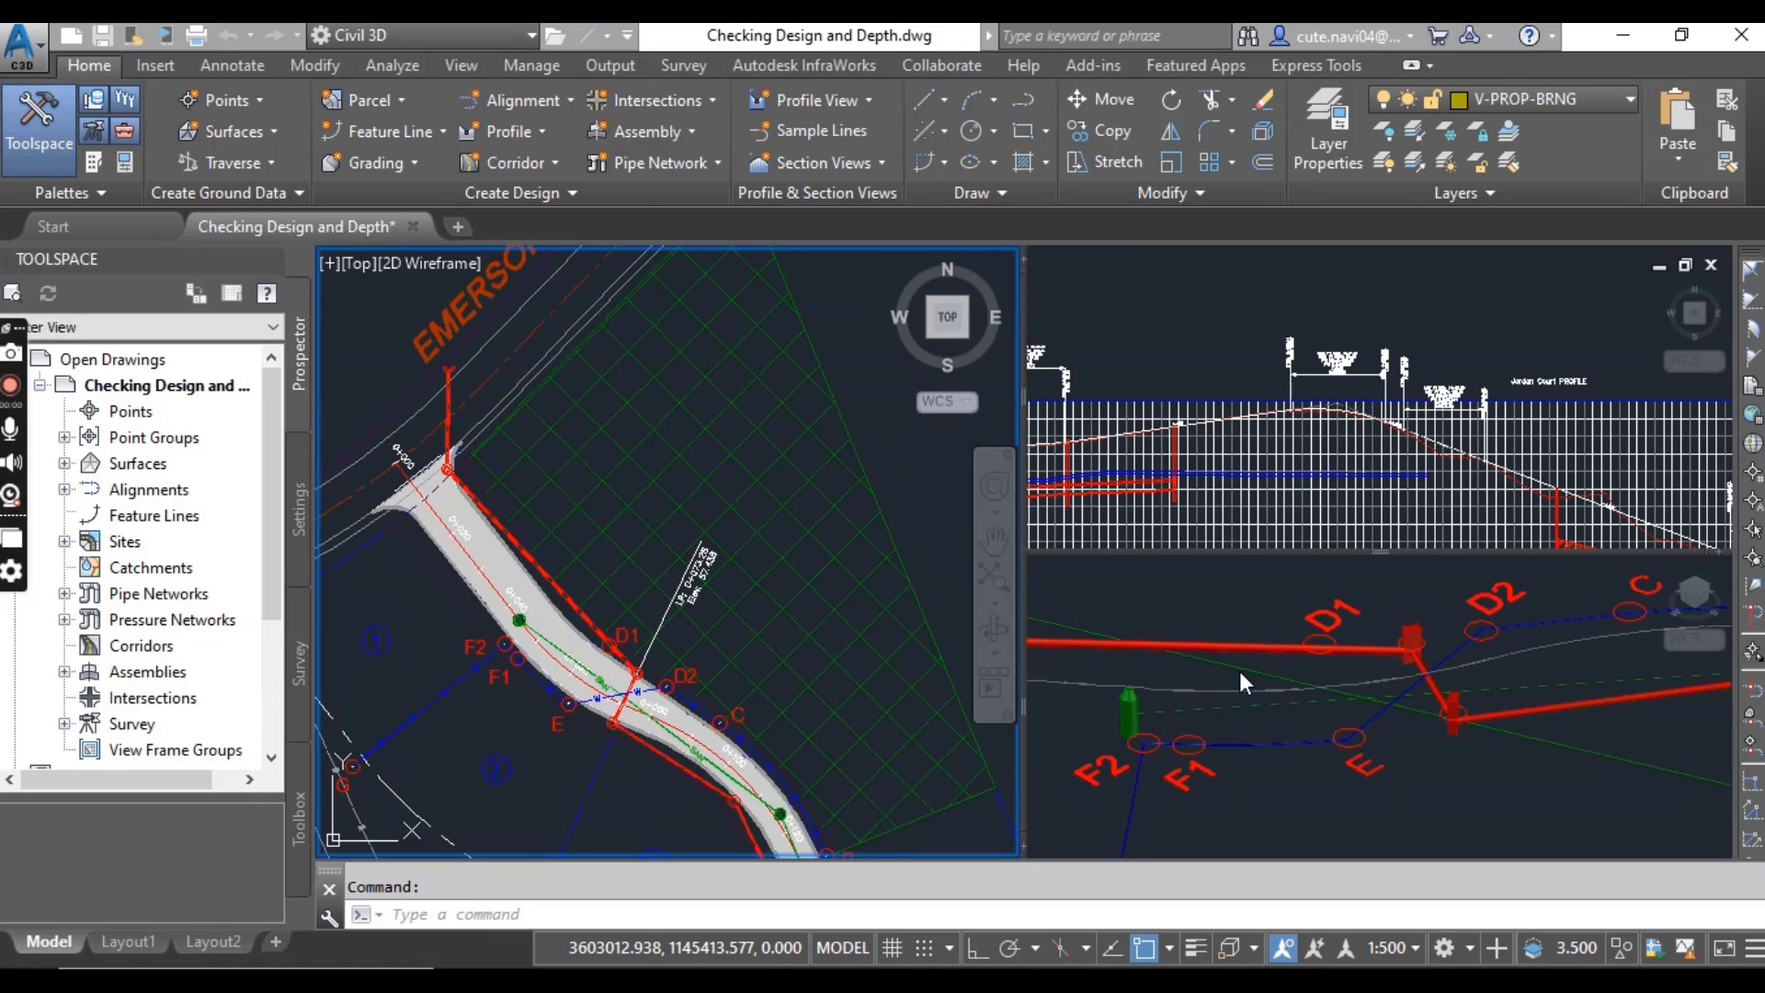
pyautogui.moveTo(1294, 690)
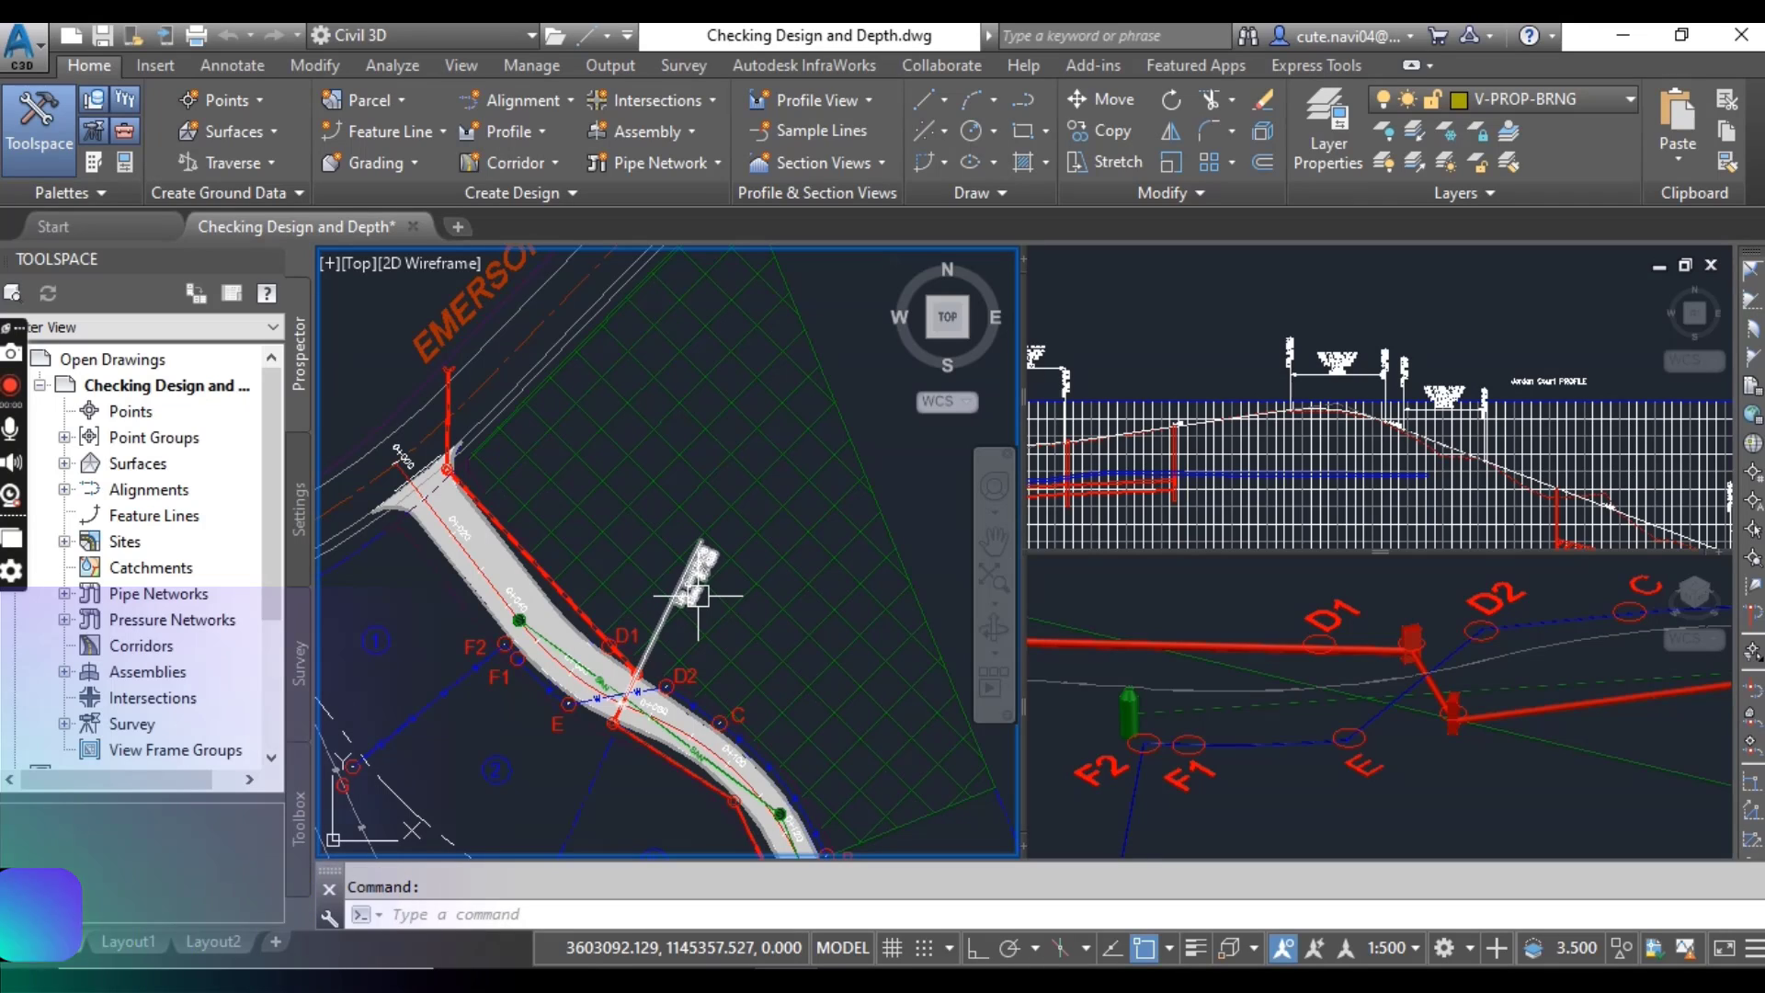
# Step: Select the water main pressure pipe crossing near D1/D2 in plan view
pyautogui.click(48, 941)
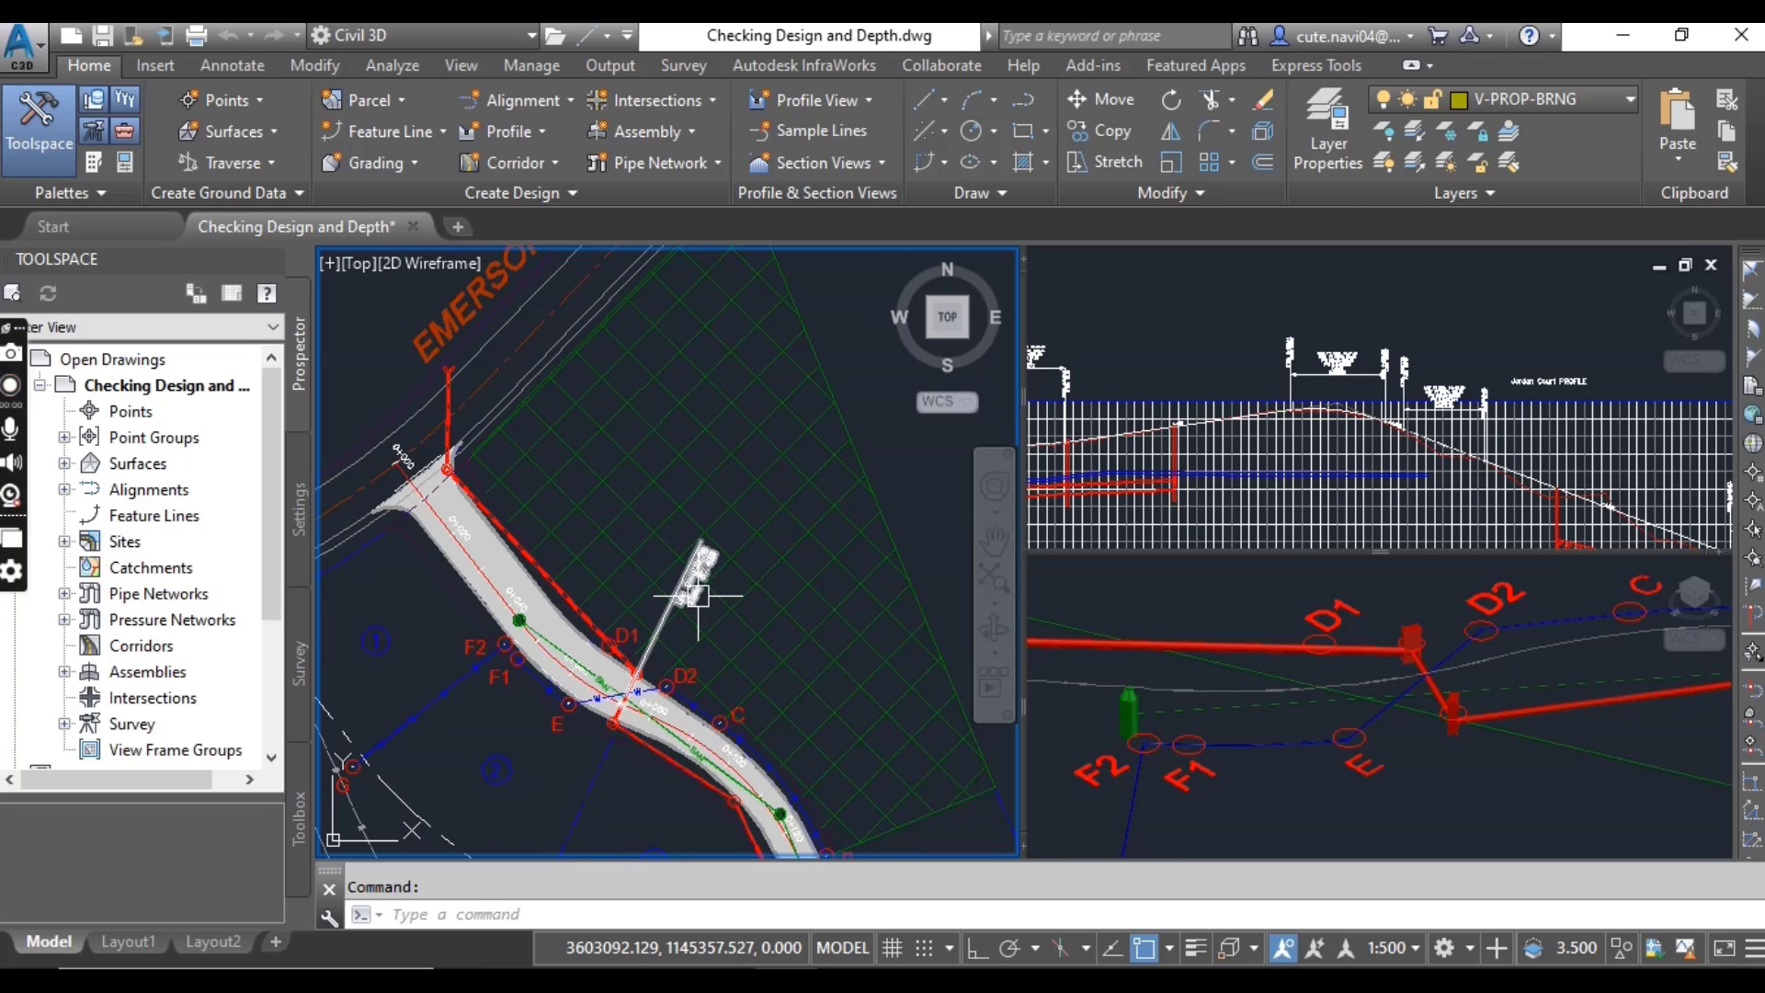
pyautogui.moveTo(631, 598)
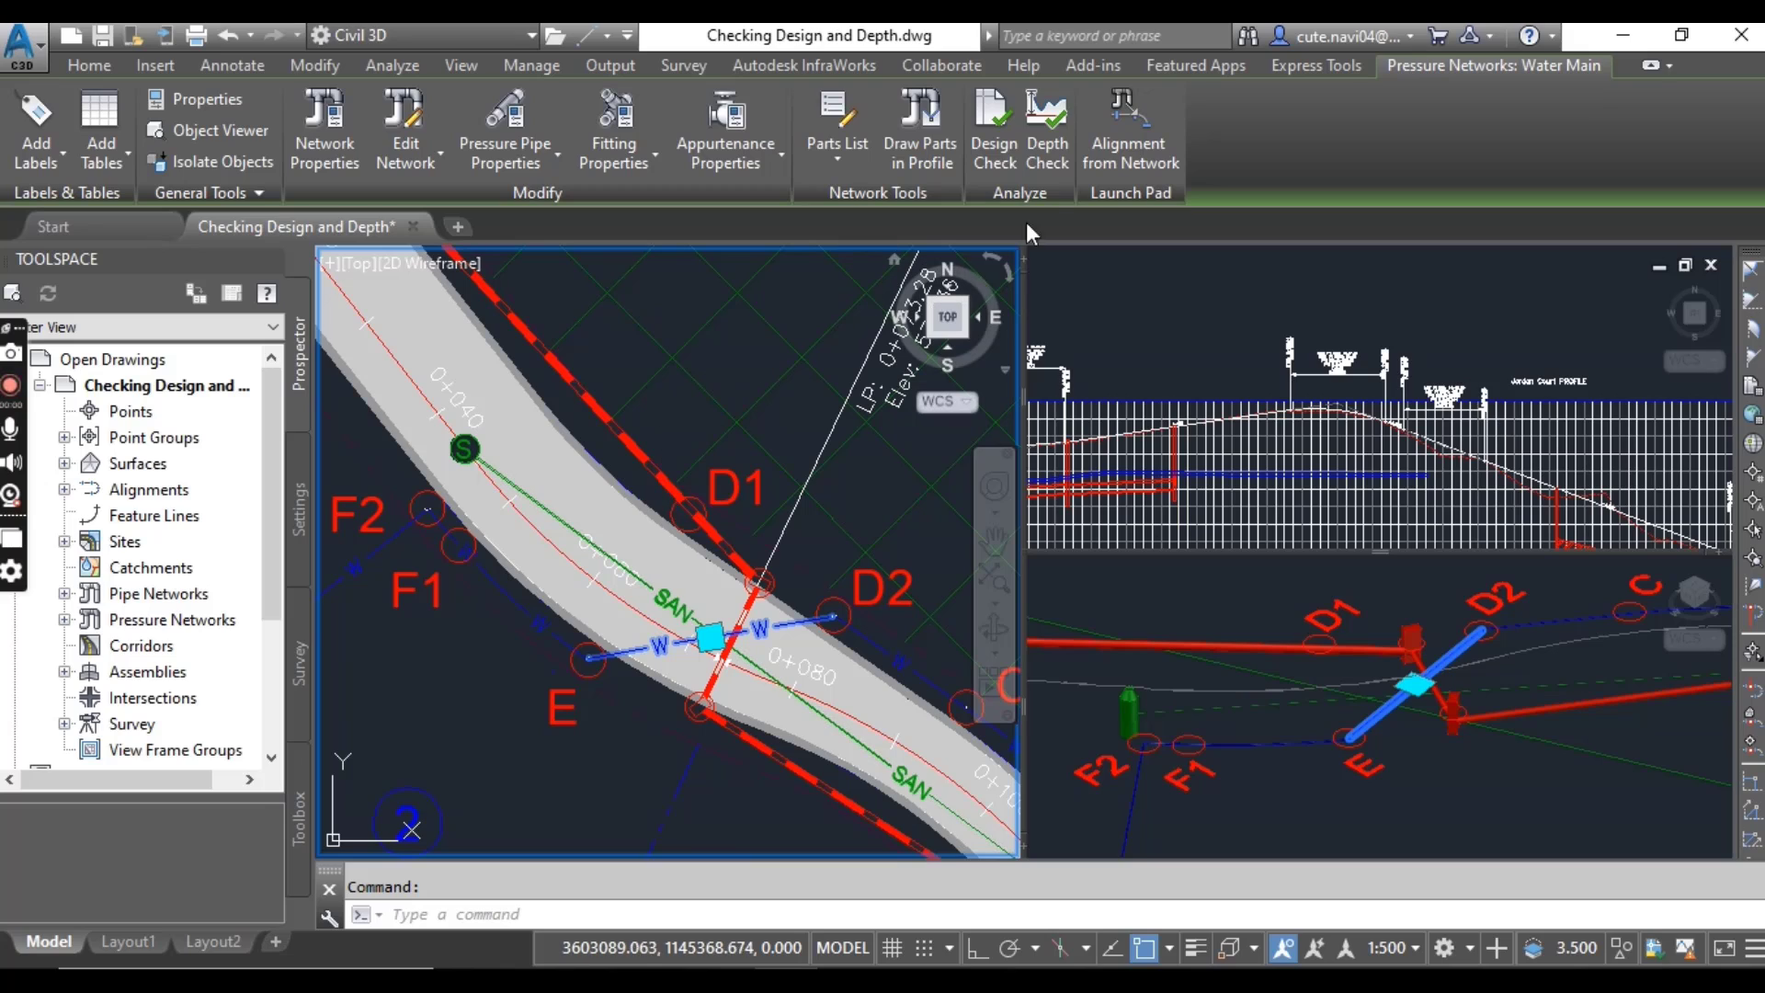
pyautogui.moveTo(991, 129)
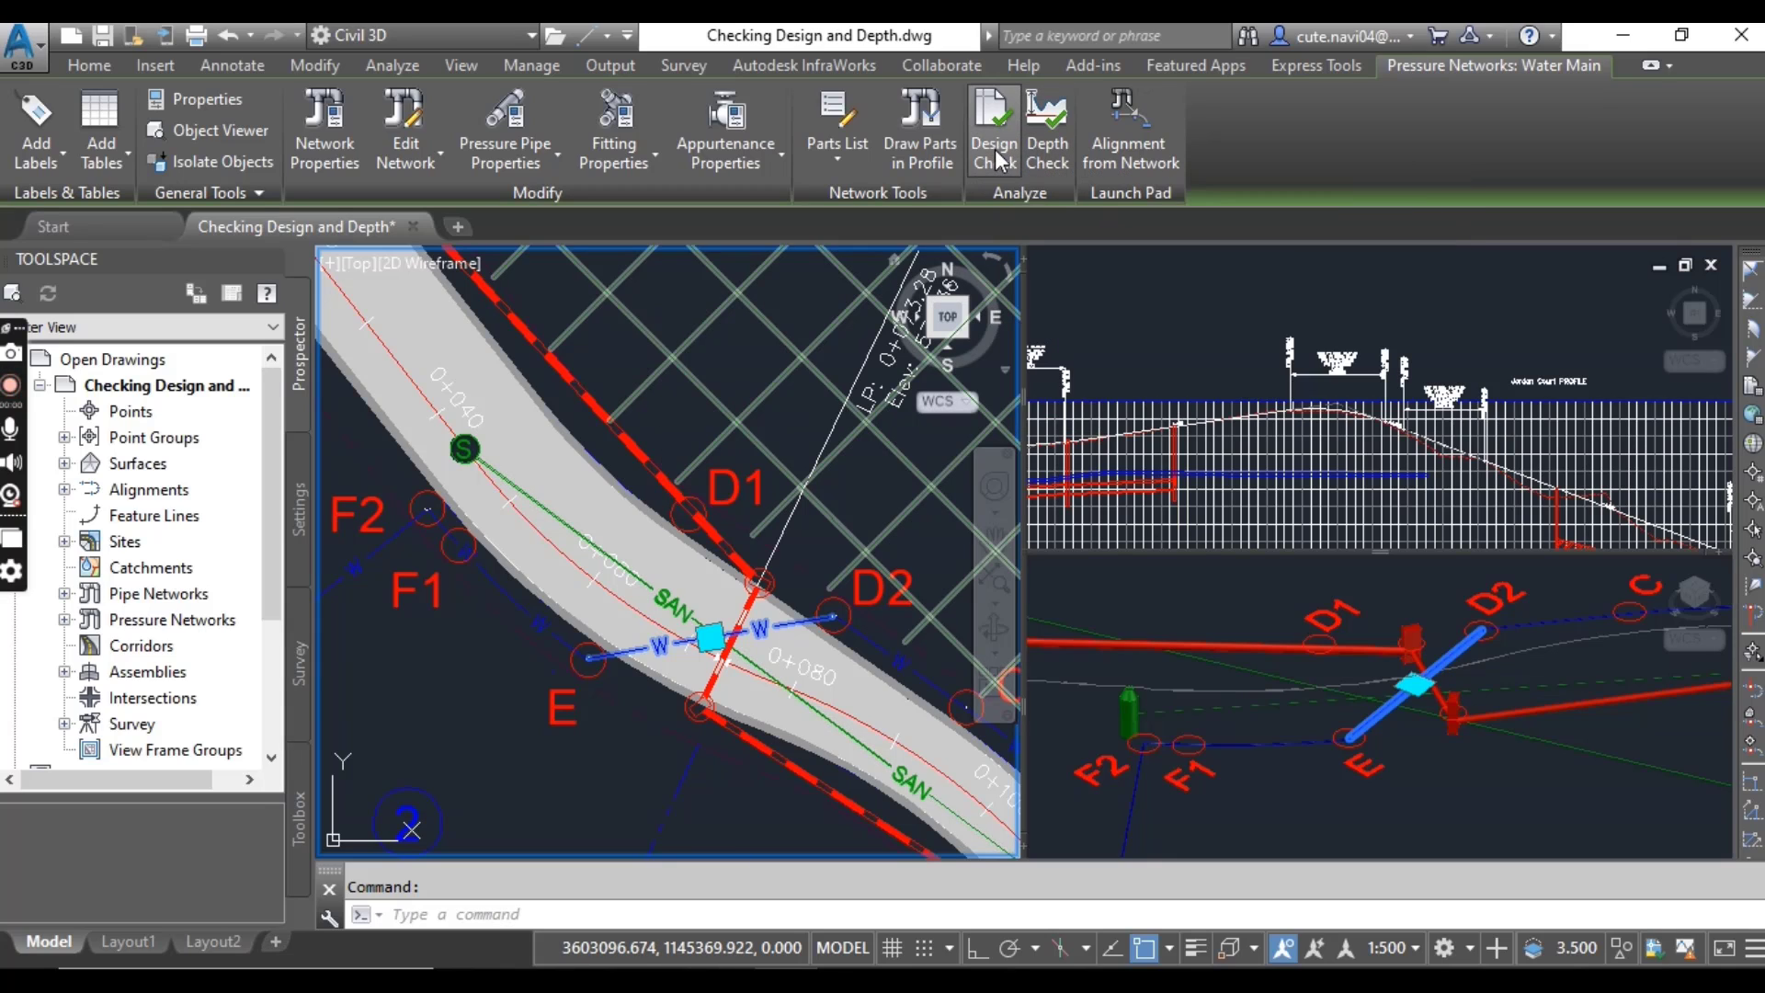
# Step: Start Design Check on the water main with only Deflection selected
pyautogui.click(991, 129)
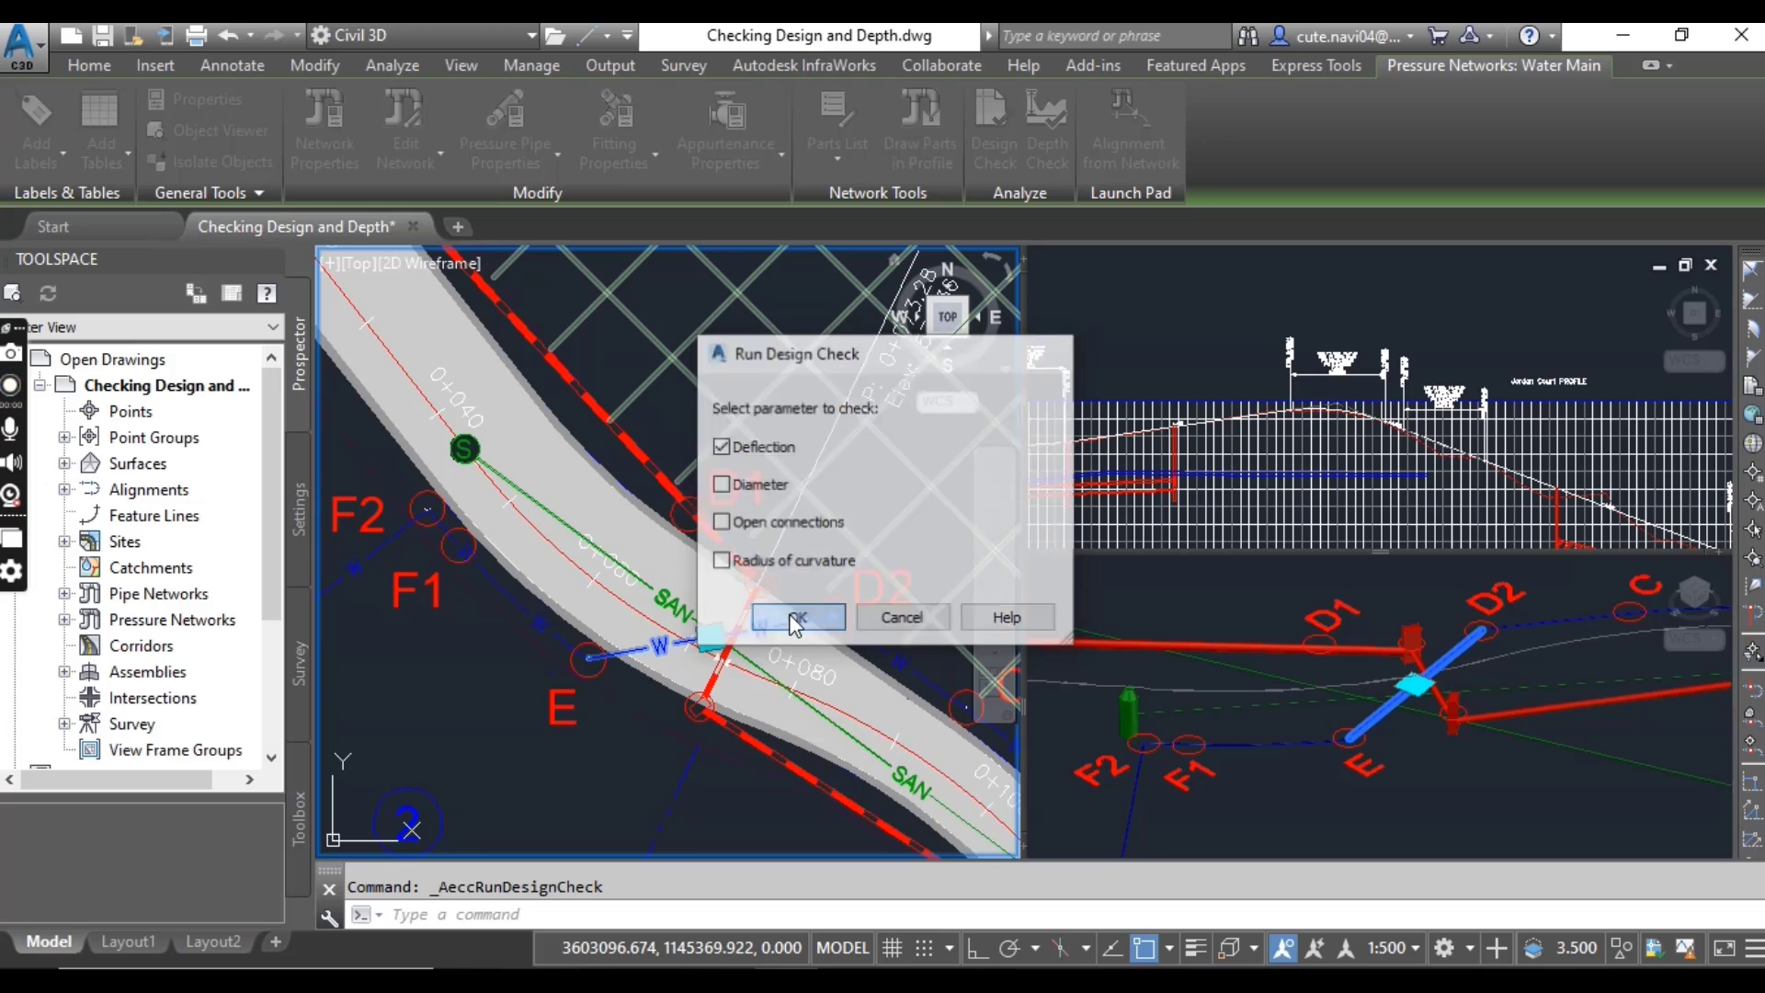
# Step: Run the deflection check, placing warning symbols near fittings E and D2
pyautogui.click(796, 618)
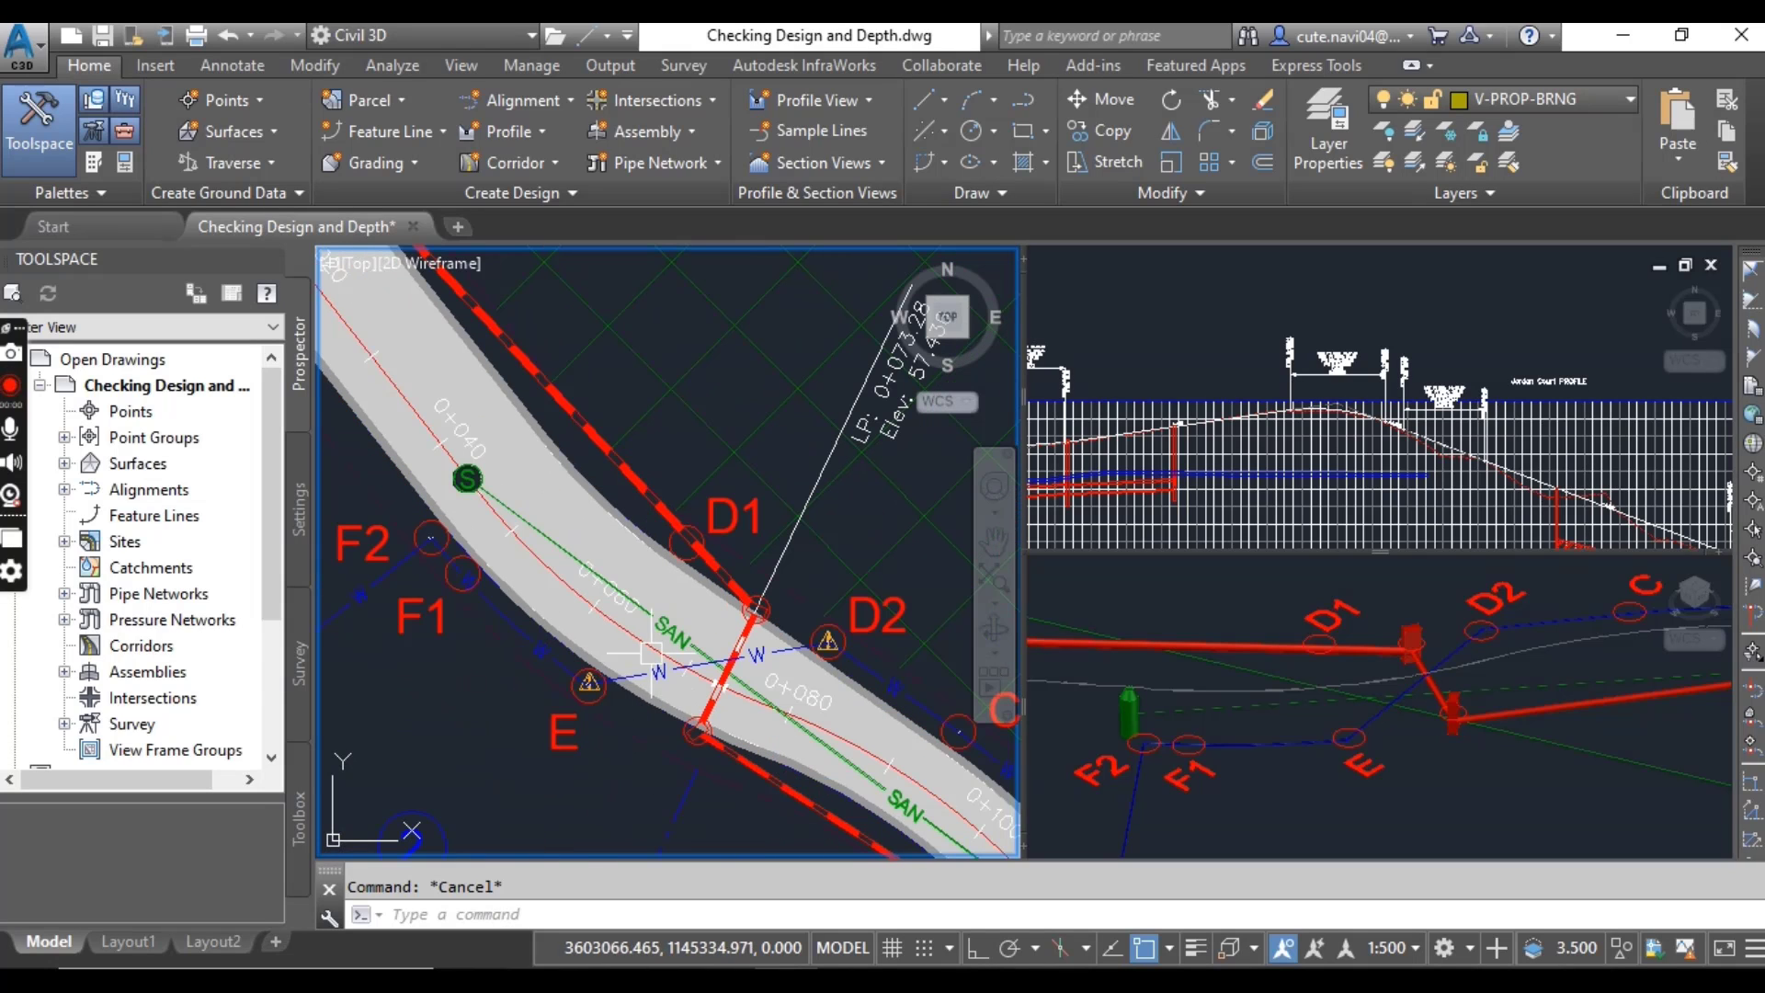
pyautogui.moveTo(617, 736)
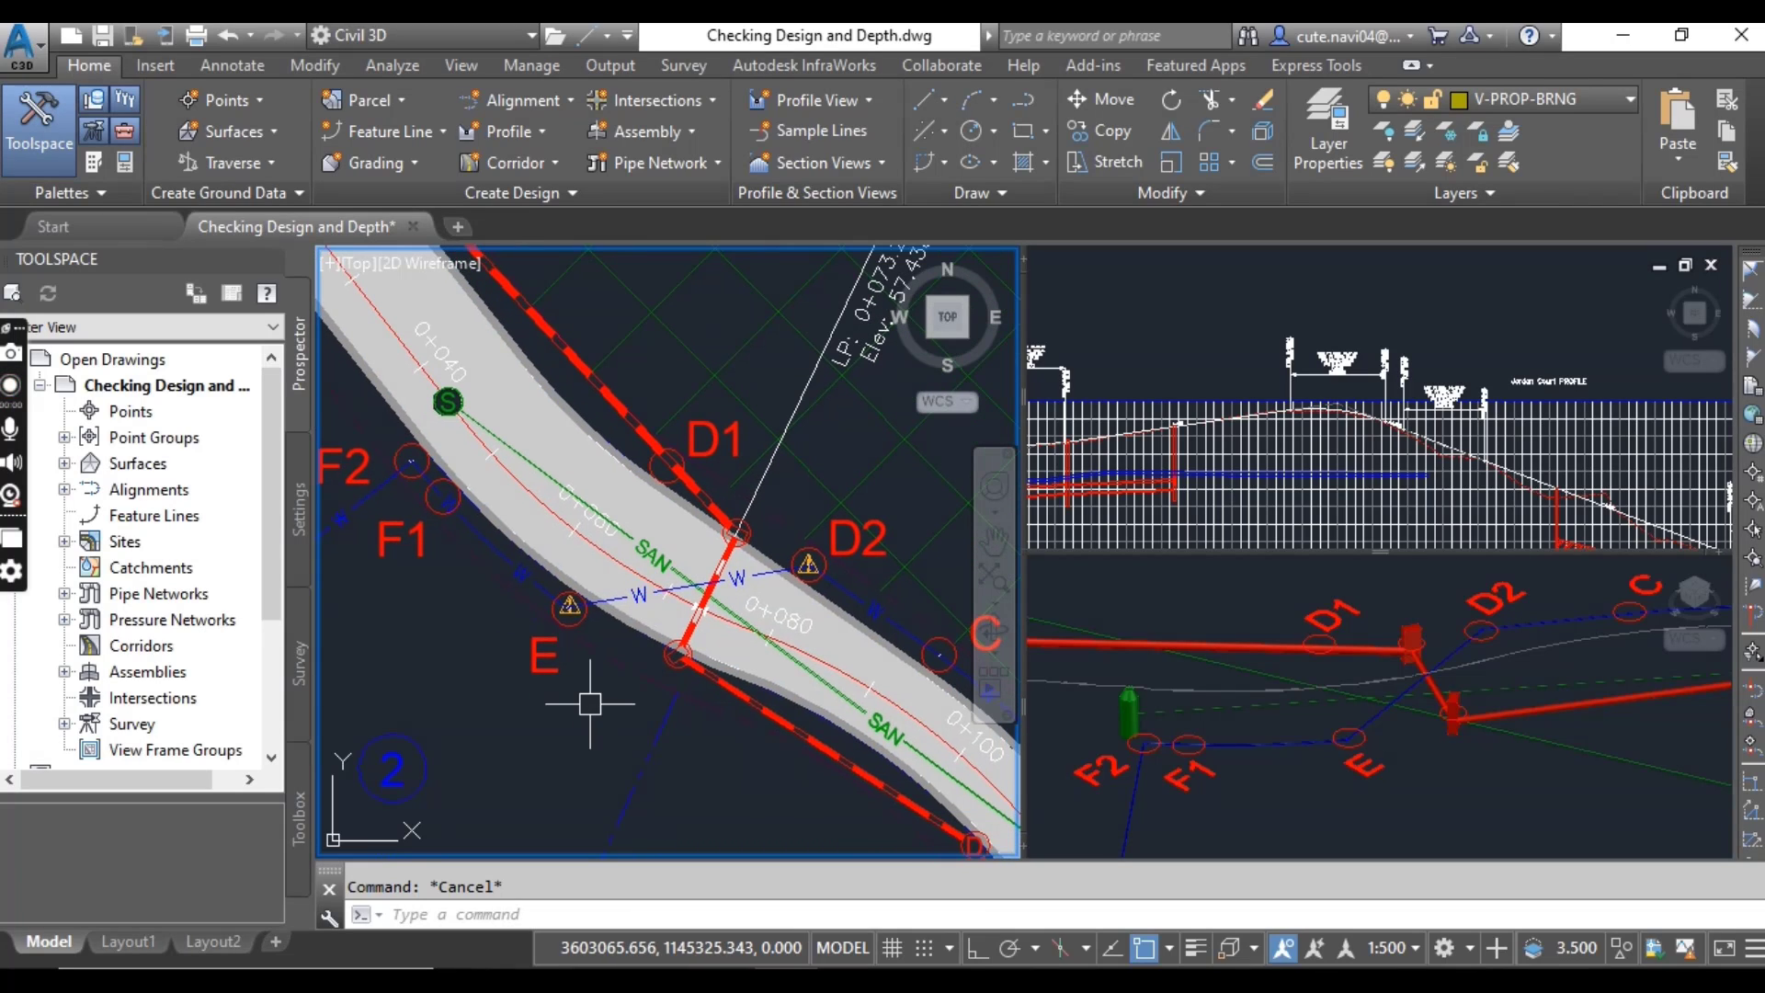
pyautogui.moveTo(610, 690)
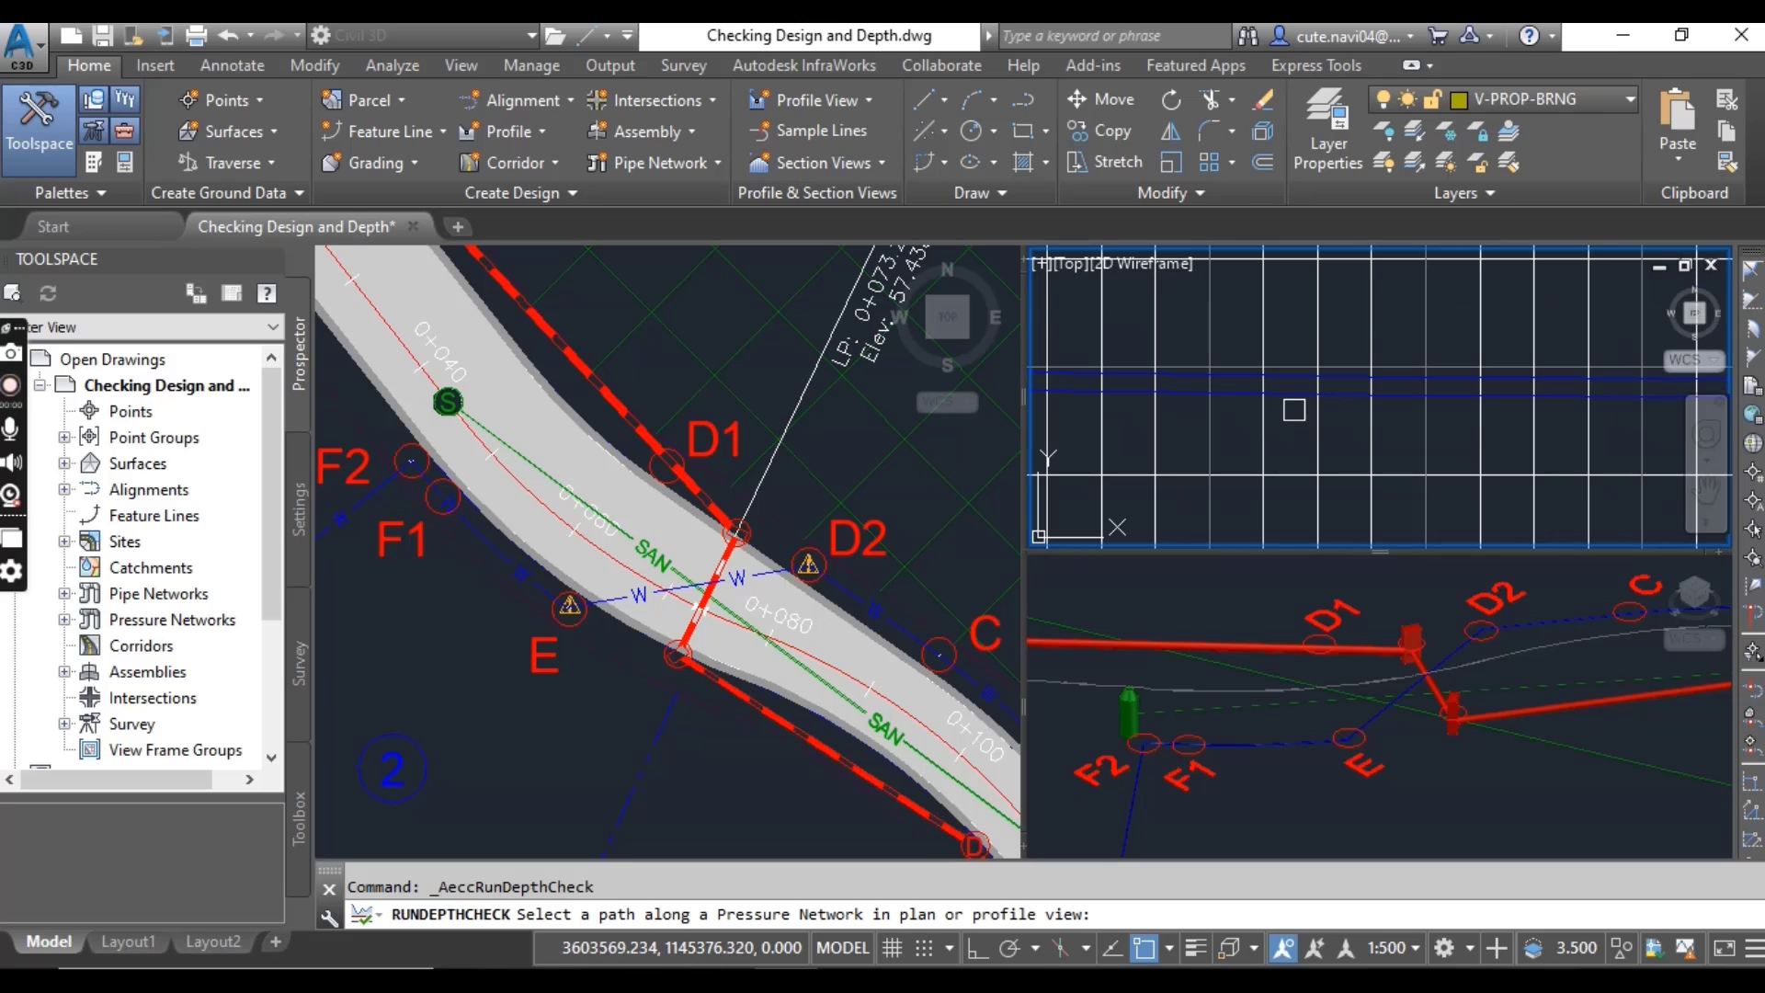
# Step: Pick the water main as the Depth Check path, bringing up the Run Depth Check dialog
pyautogui.click(1292, 410)
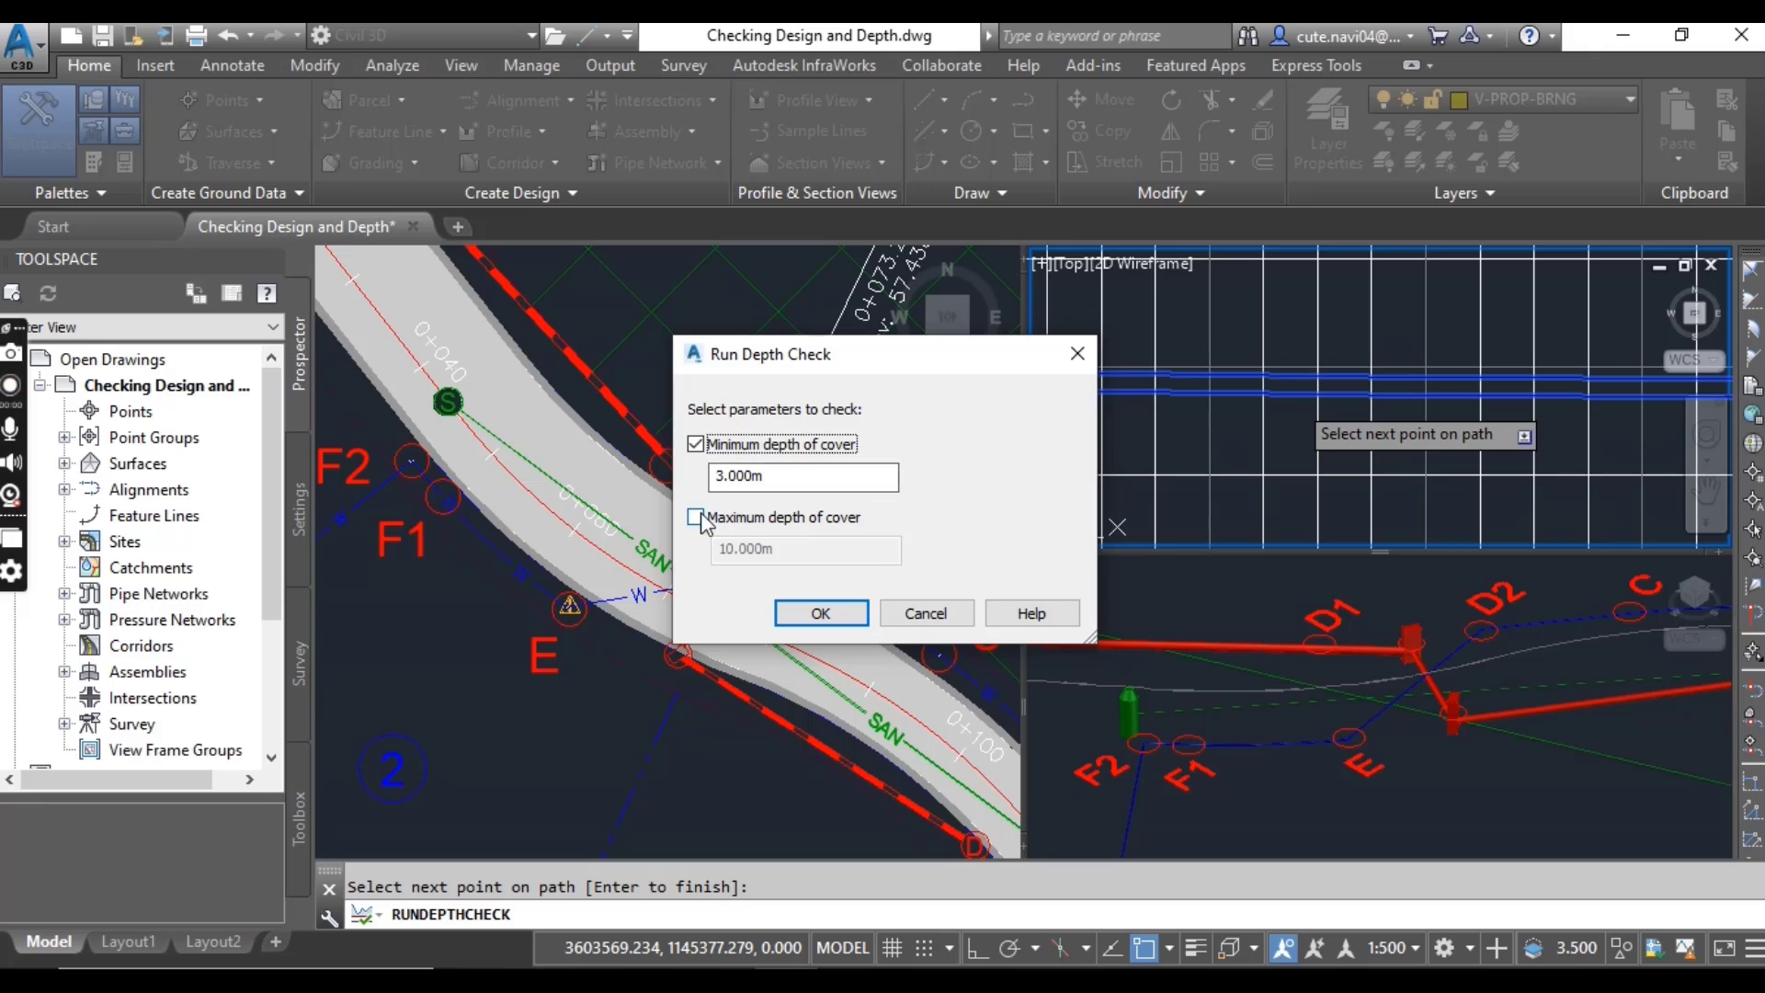
pyautogui.moveTo(702, 530)
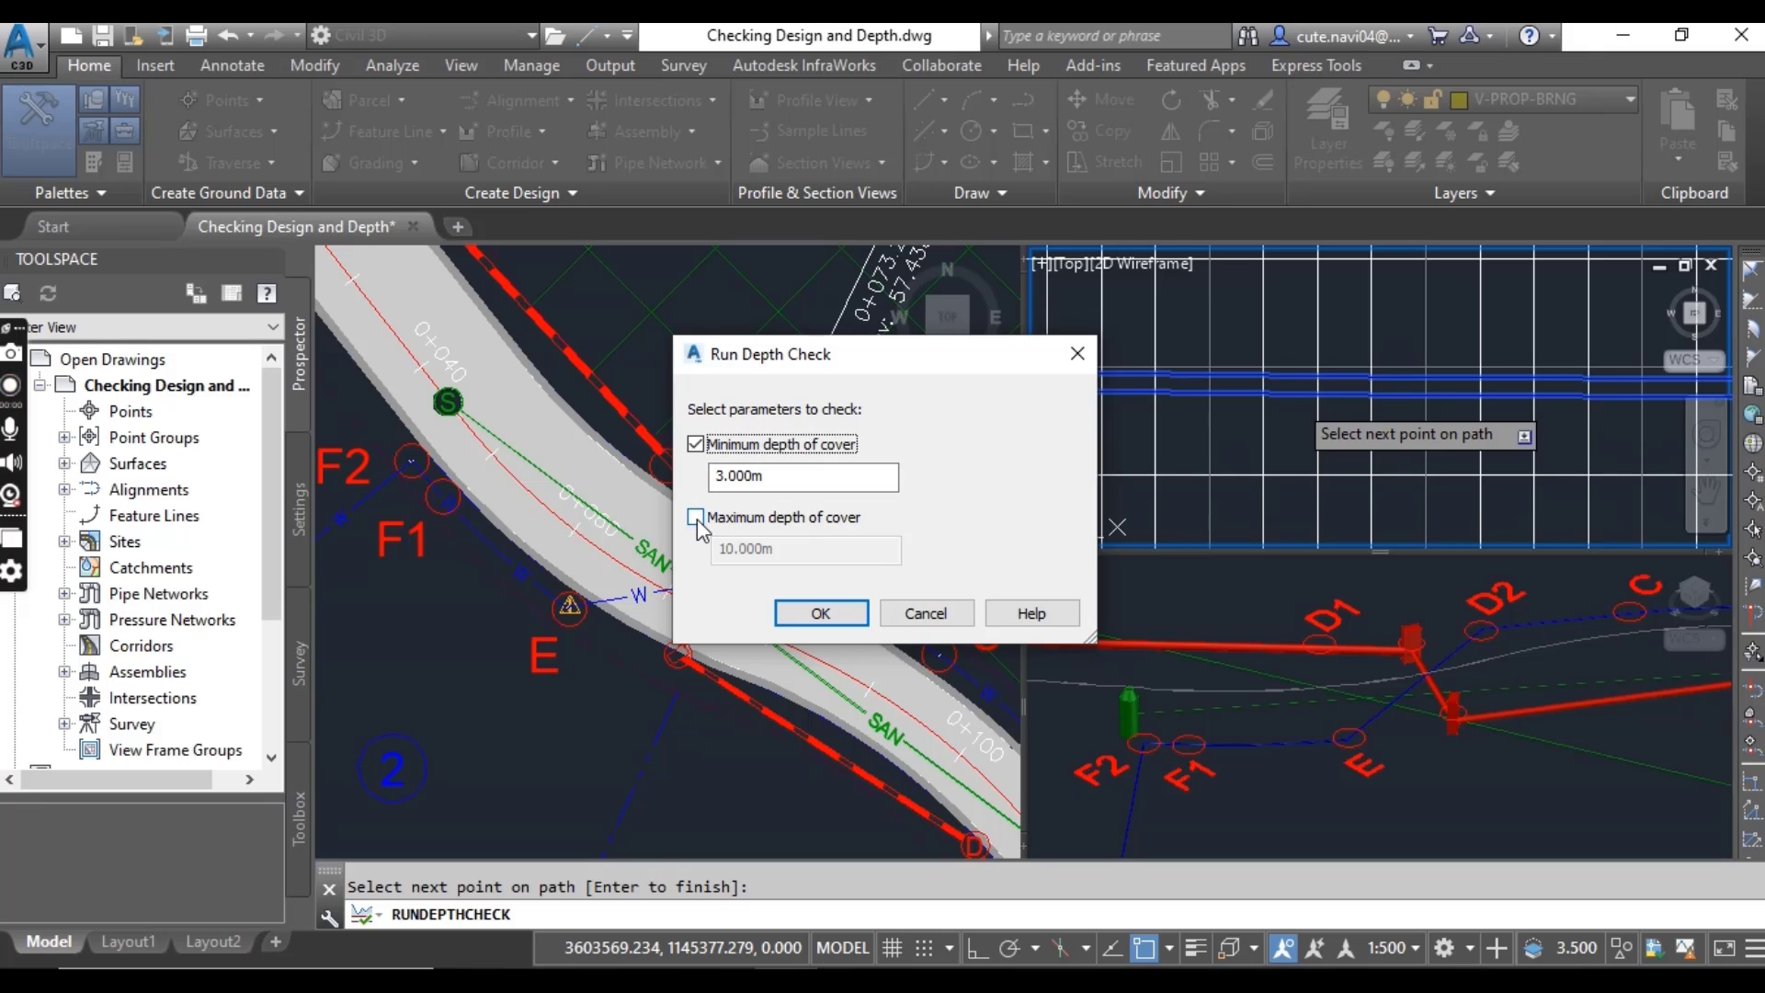
# Step: Run the depth check with 1 m minimum and 3 m maximum cover enabled
pyautogui.click(695, 517)
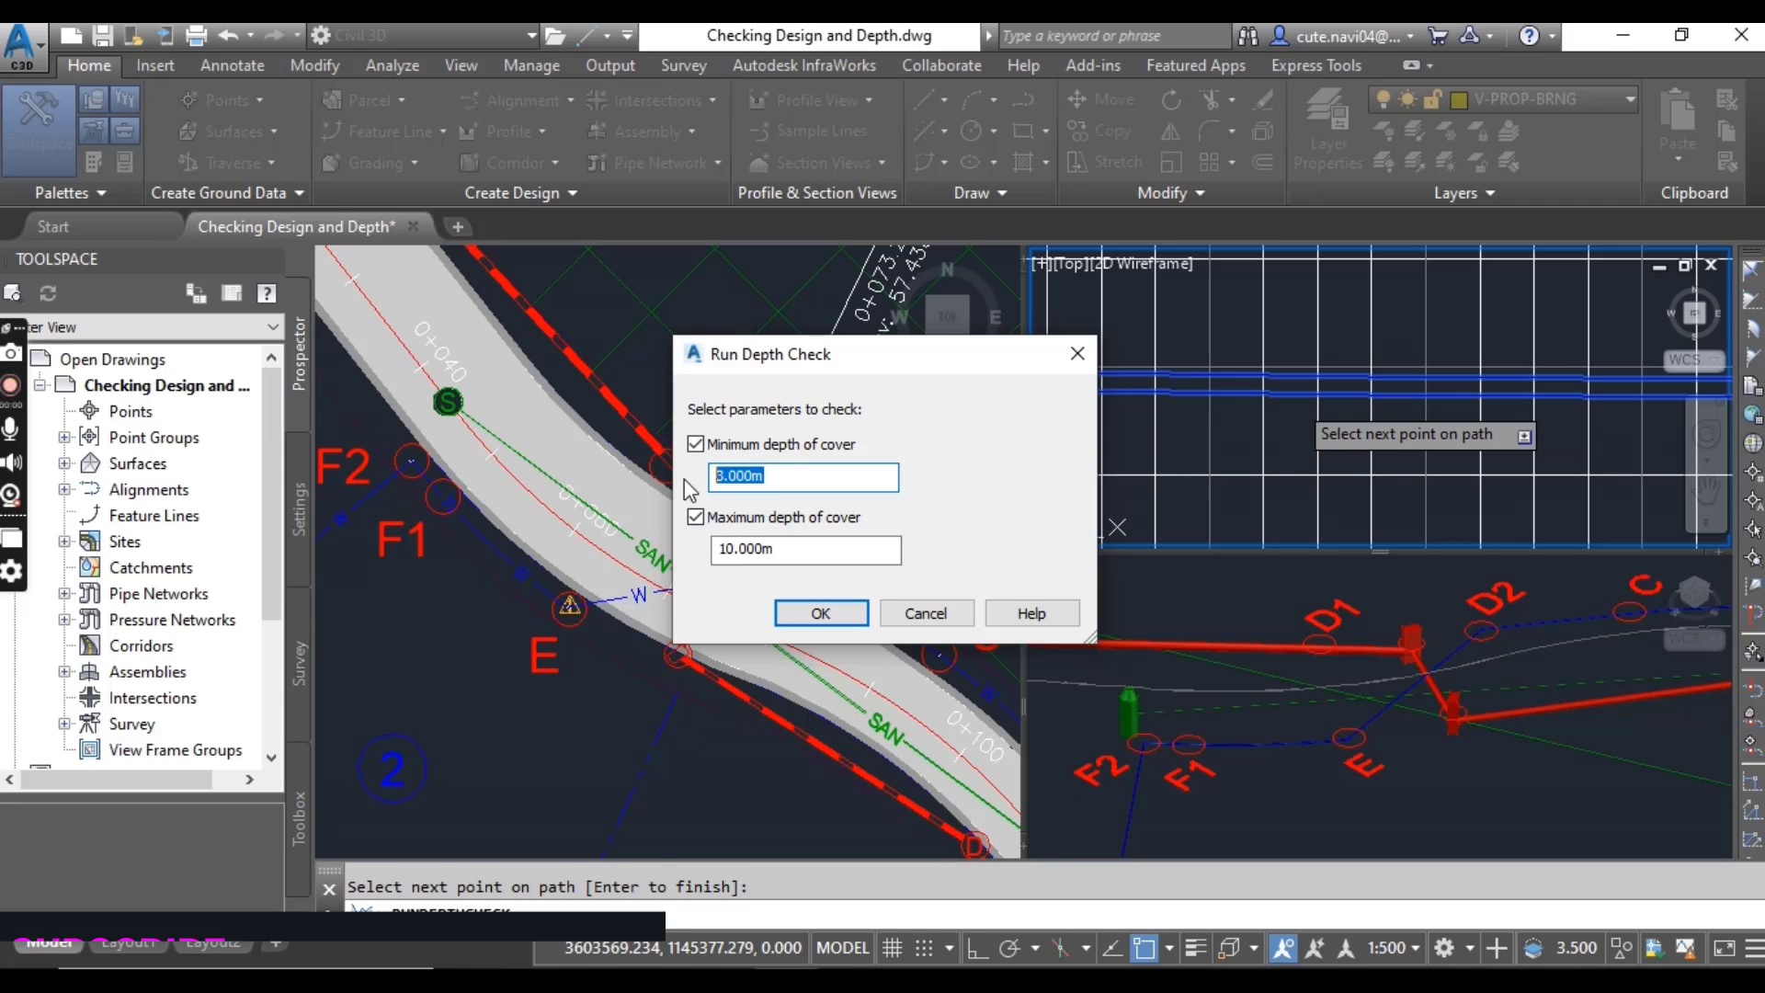
pyautogui.write('1')
pyautogui.click(806, 548)
pyautogui.write('3')
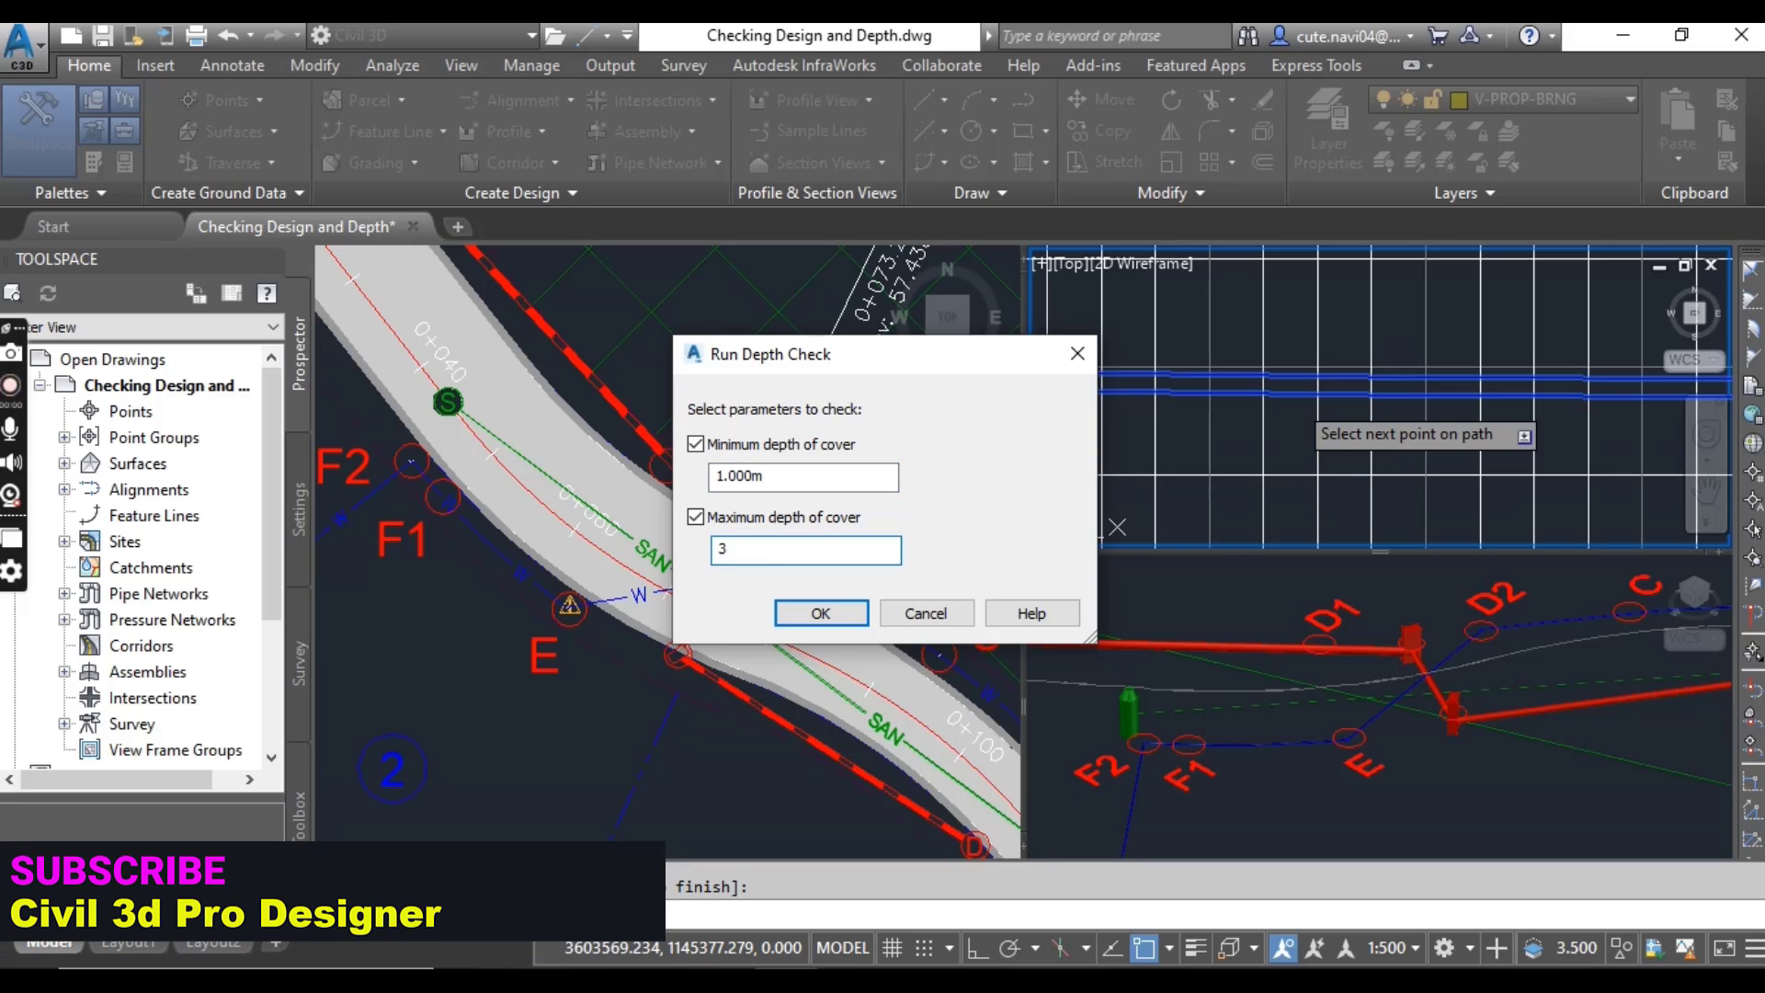
pyautogui.click(805, 549)
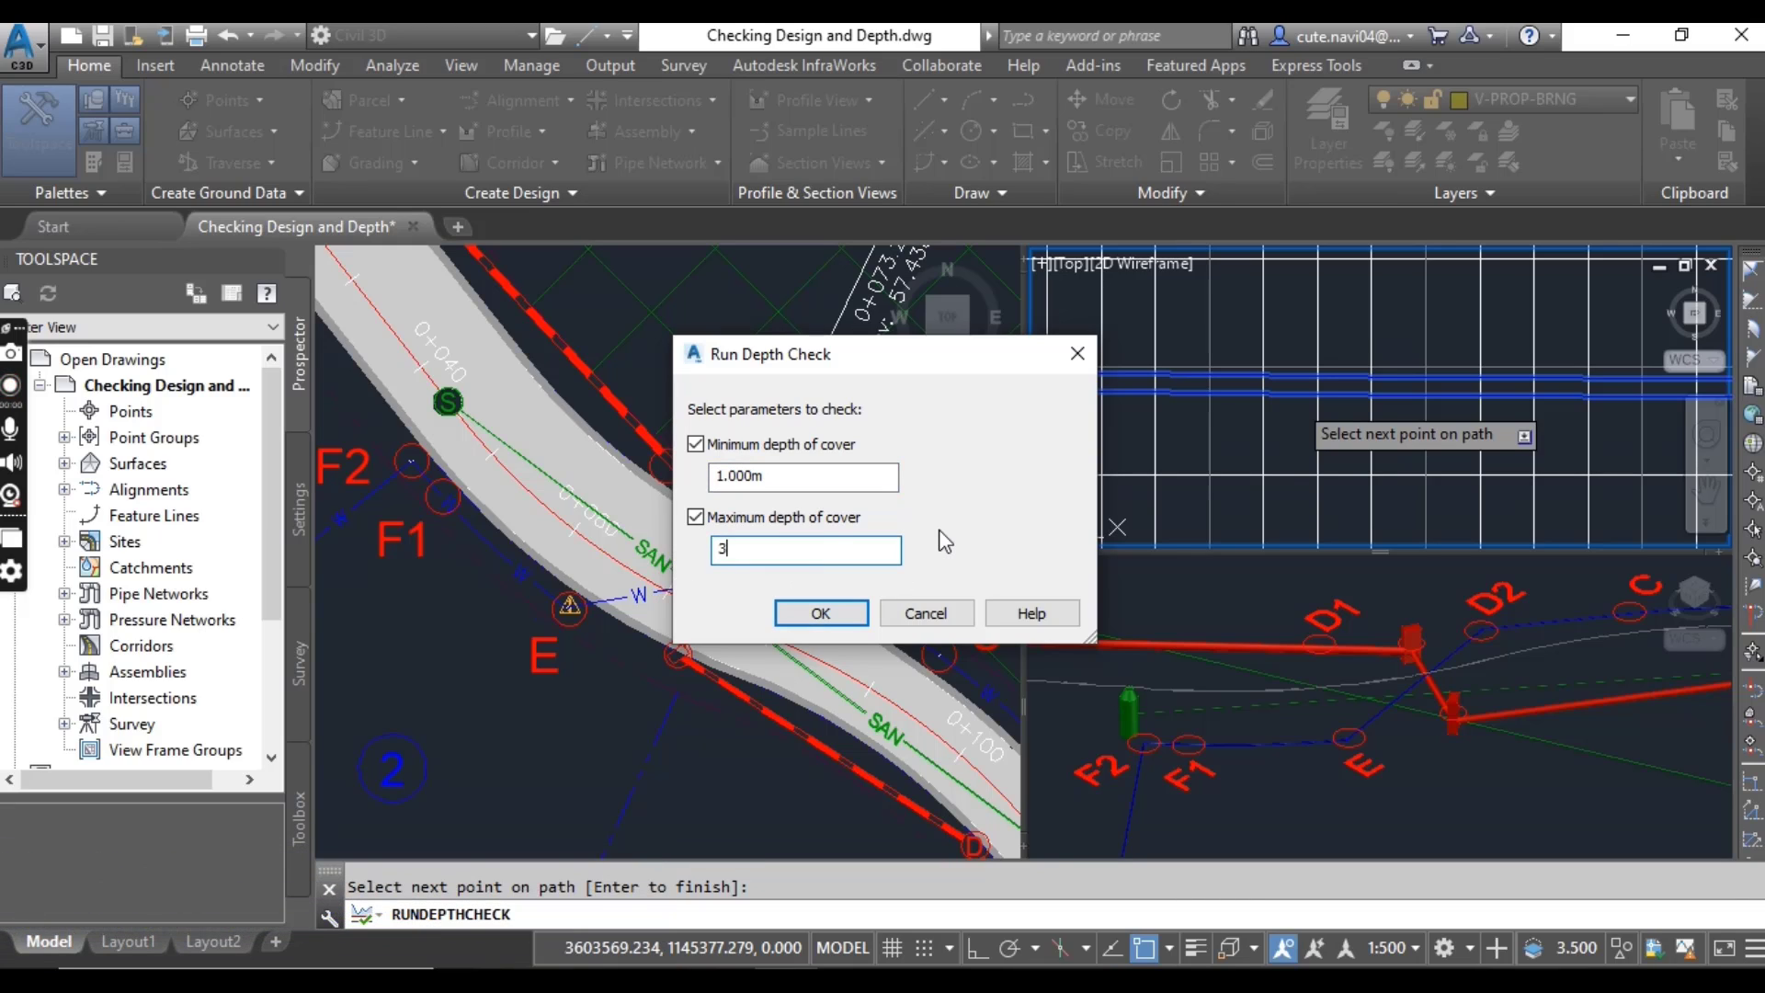
pyautogui.click(819, 614)
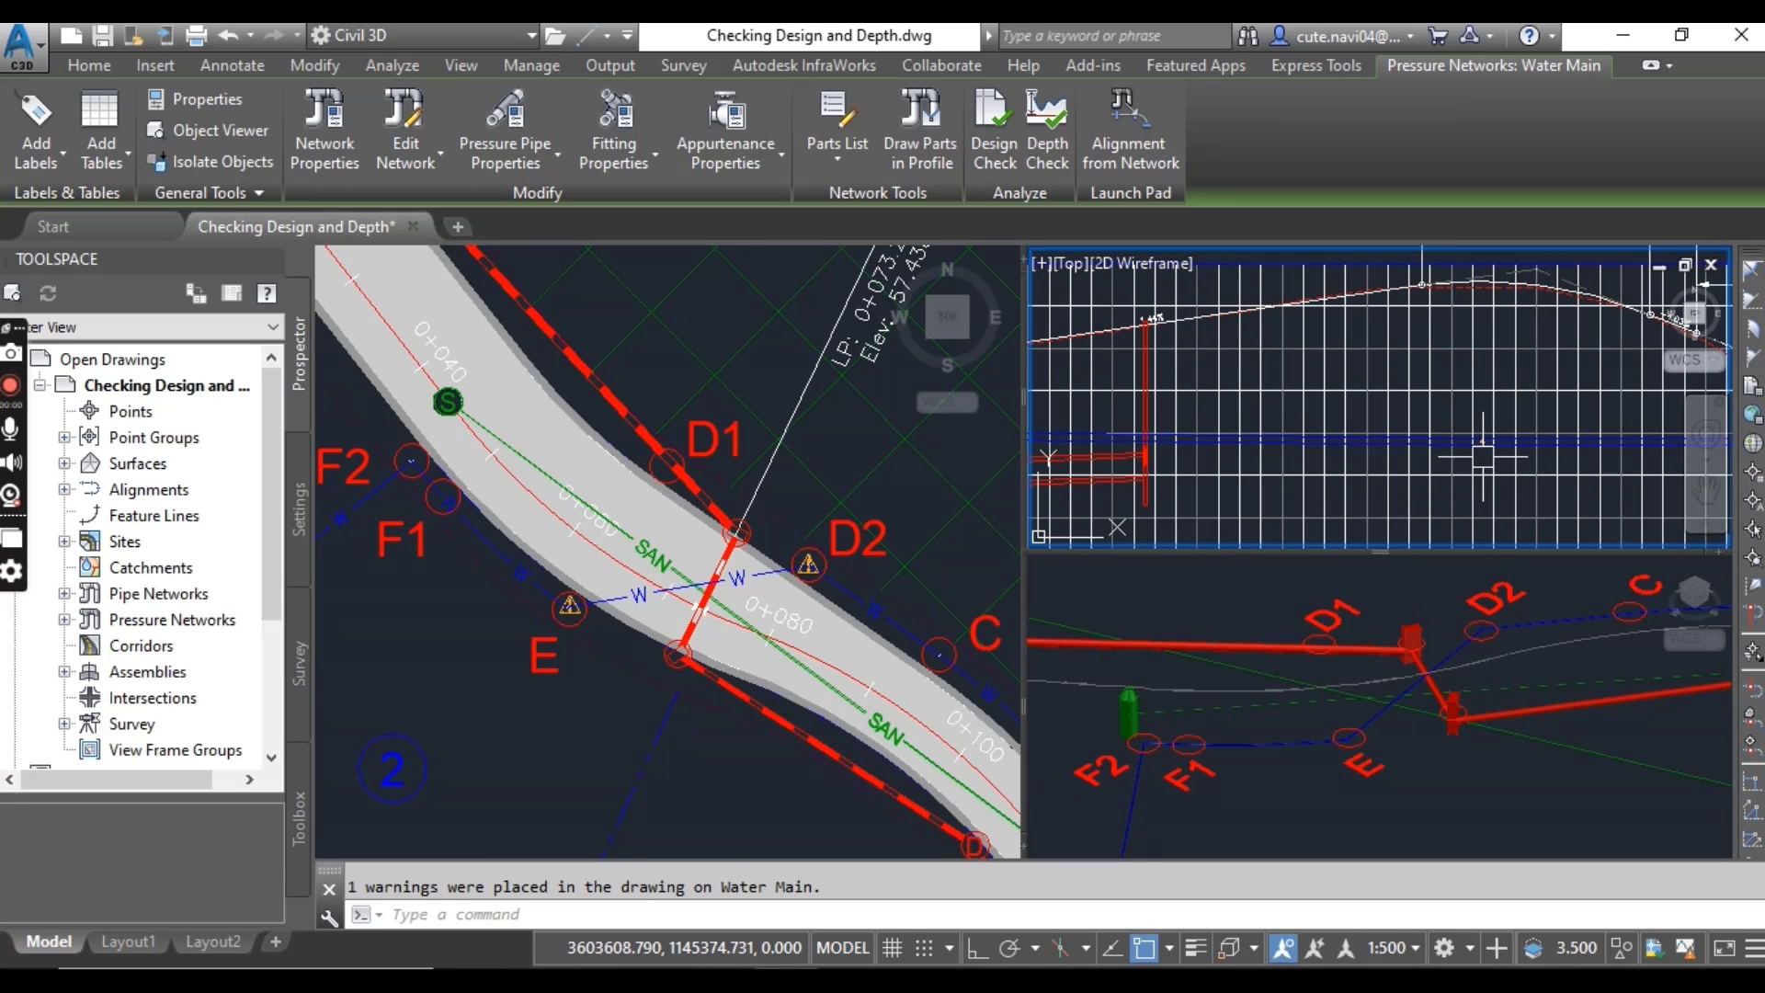
# Step: Clear the water main selection to inspect the maximum-cover warning in profile
pyautogui.click(88, 65)
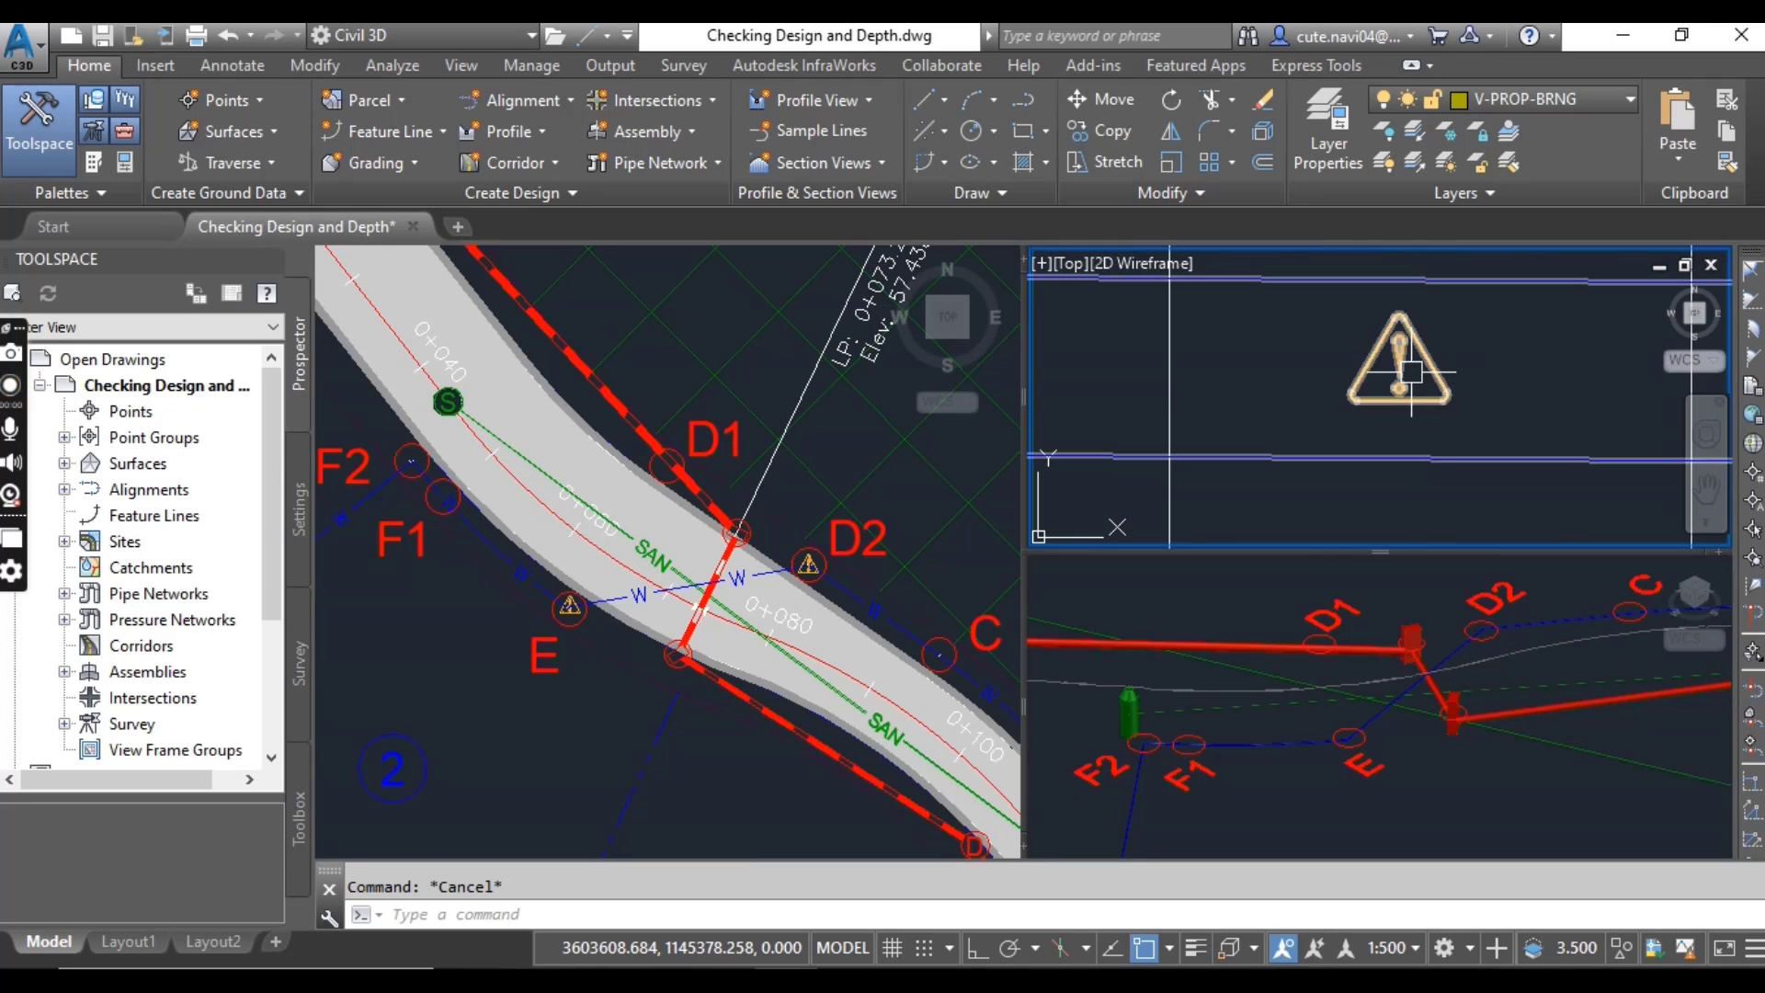
pyautogui.moveTo(1401, 366)
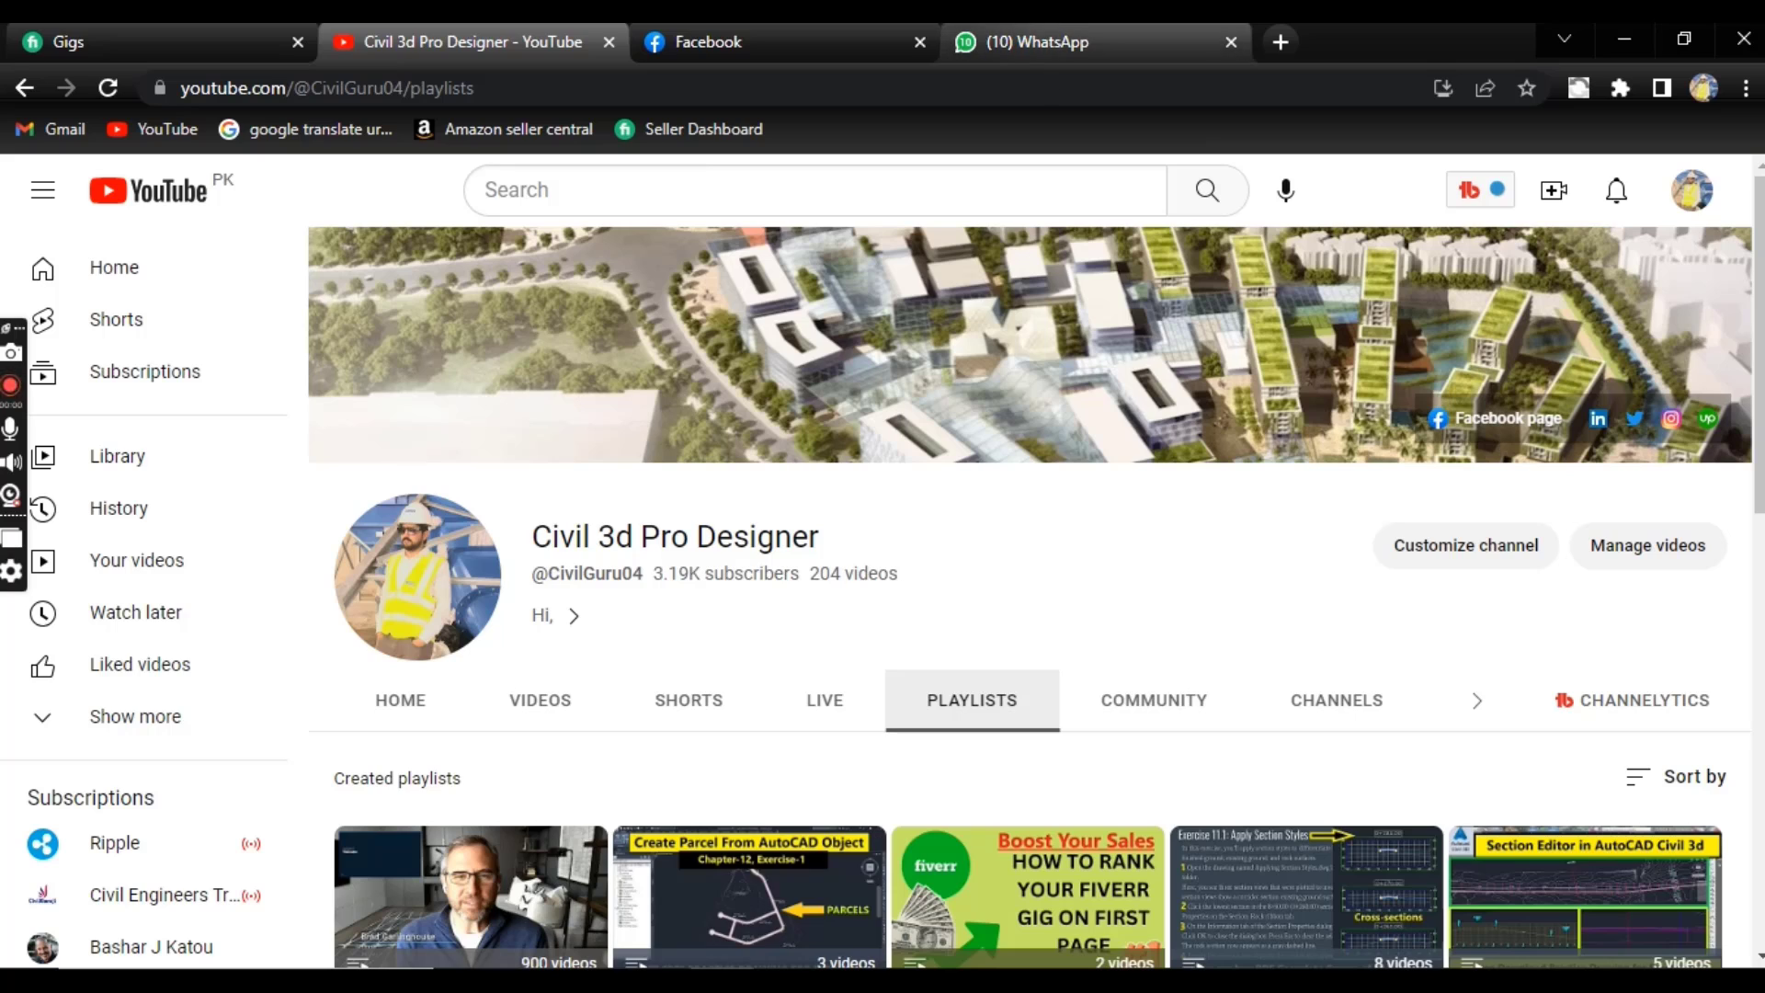
pyautogui.moveTo(731, 42)
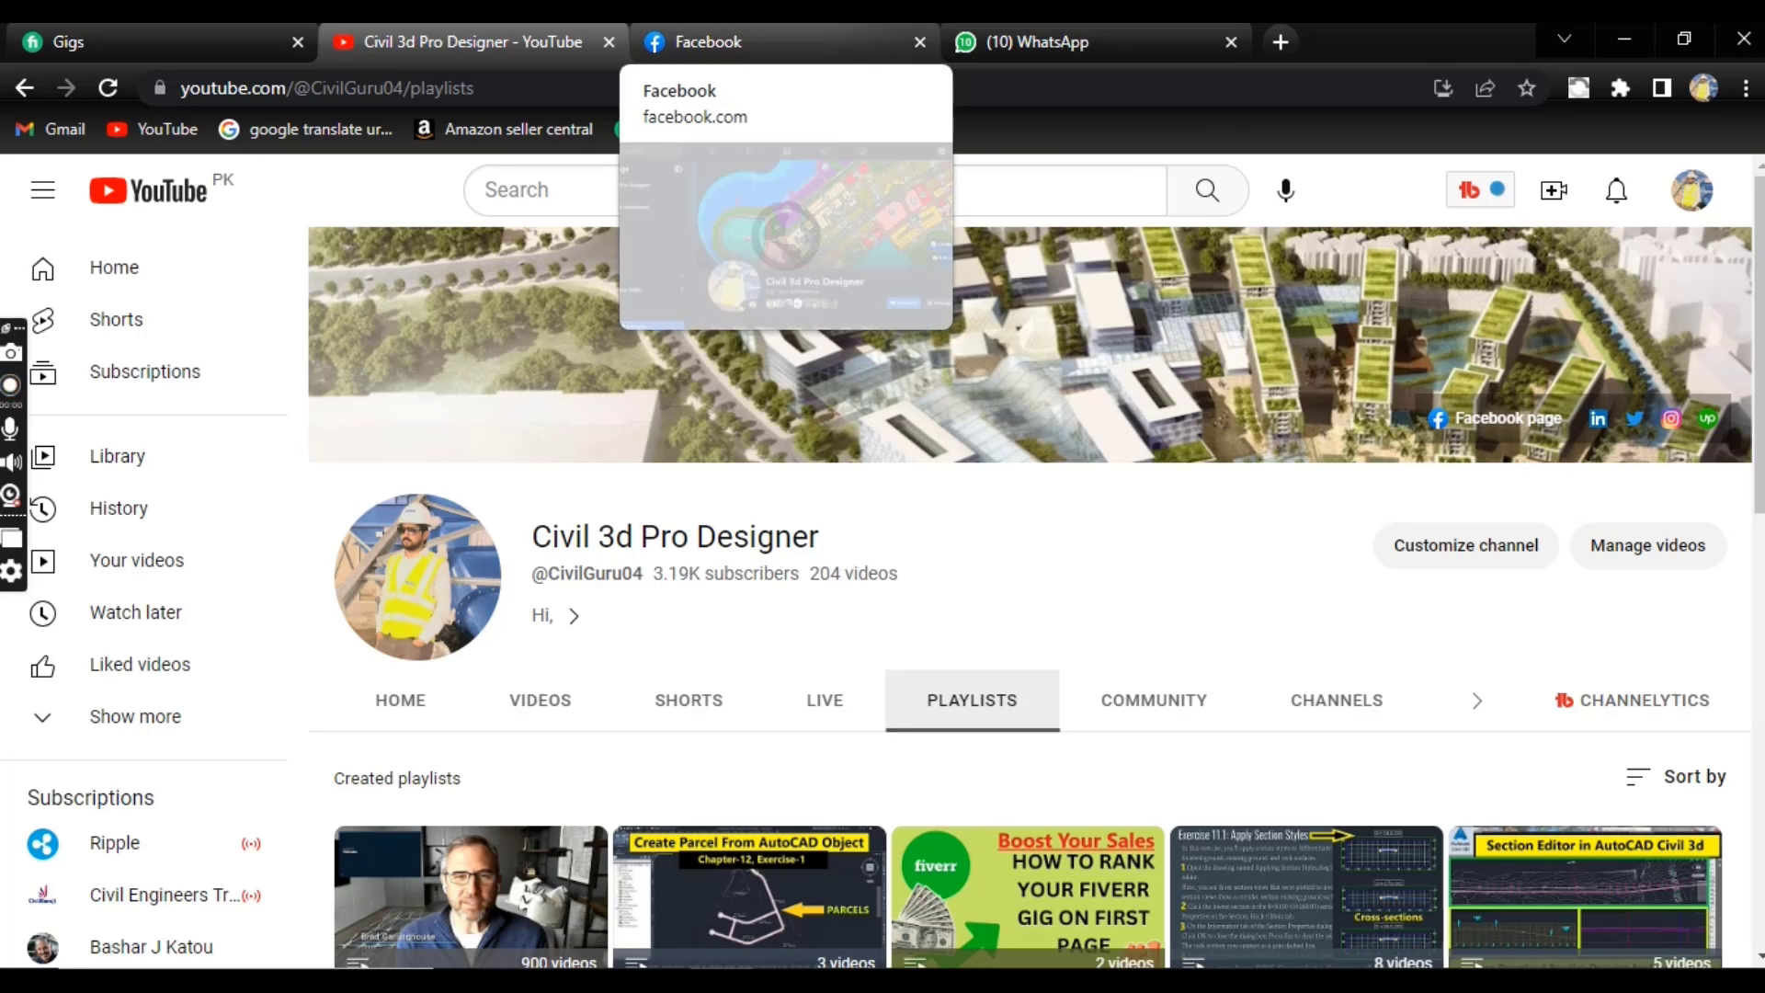